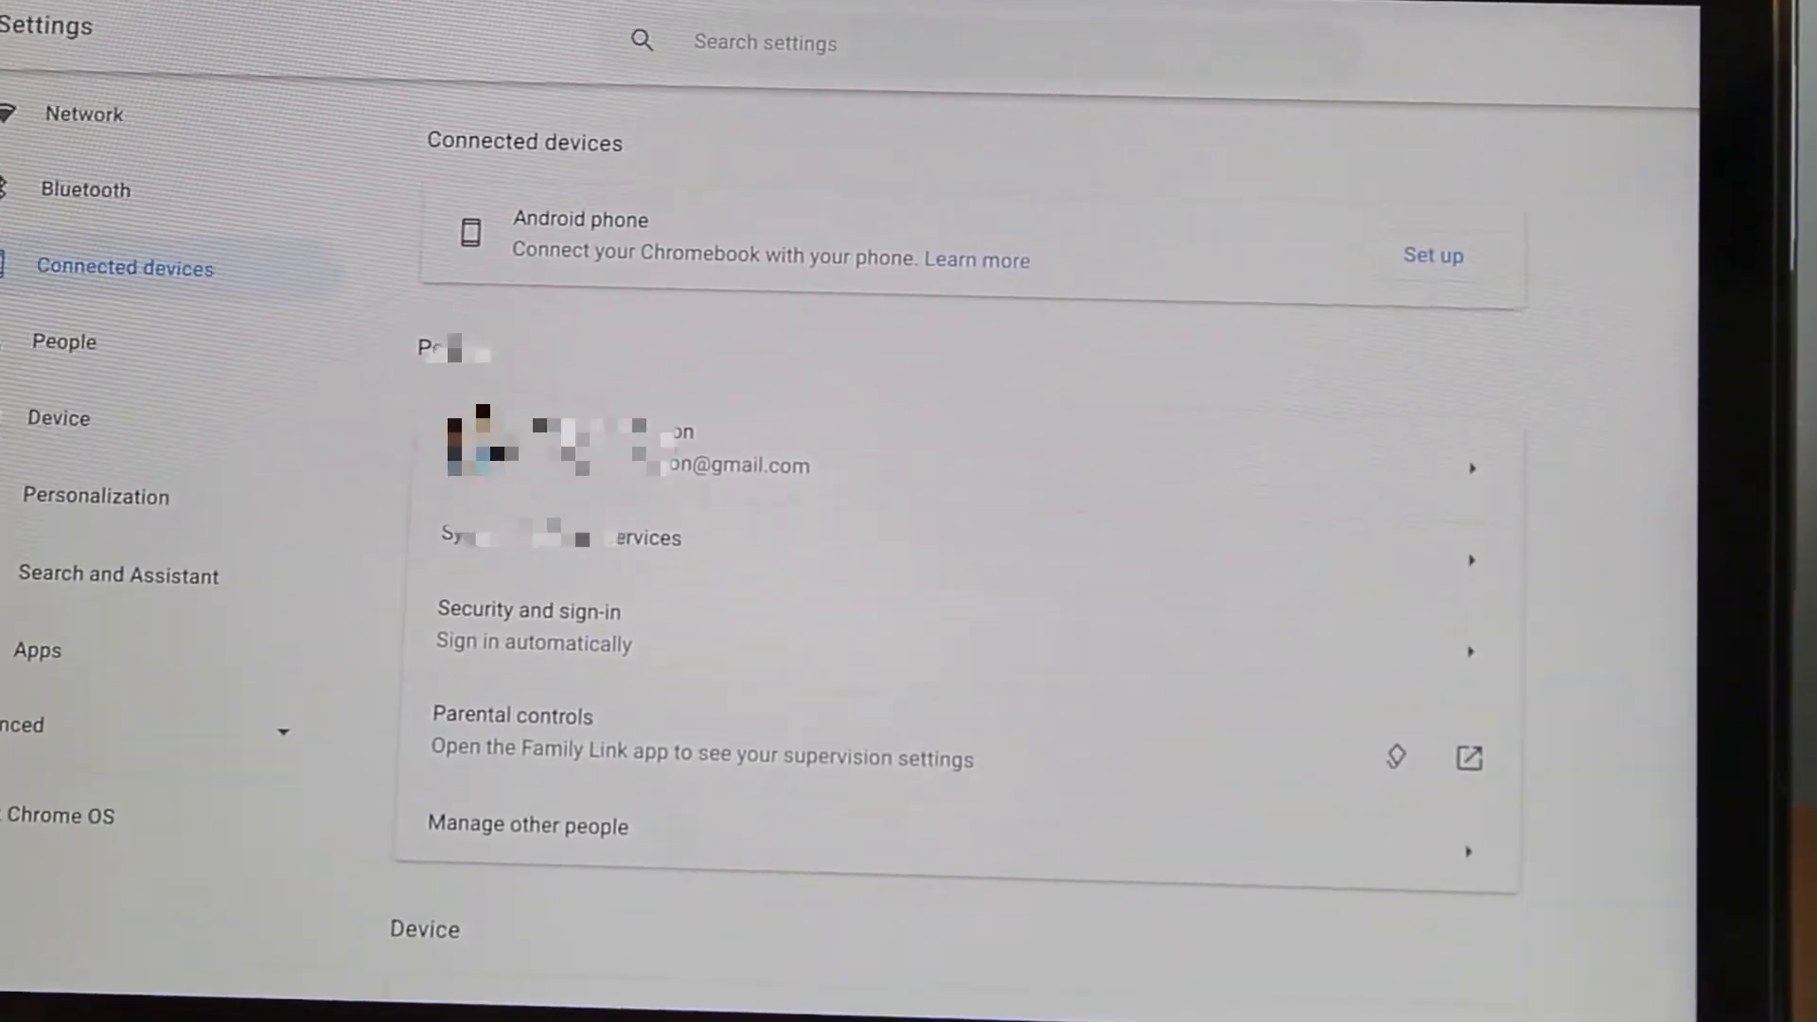
Connect the Android phone by accepting the terms, then open the connected phone's settings
click(1431, 255)
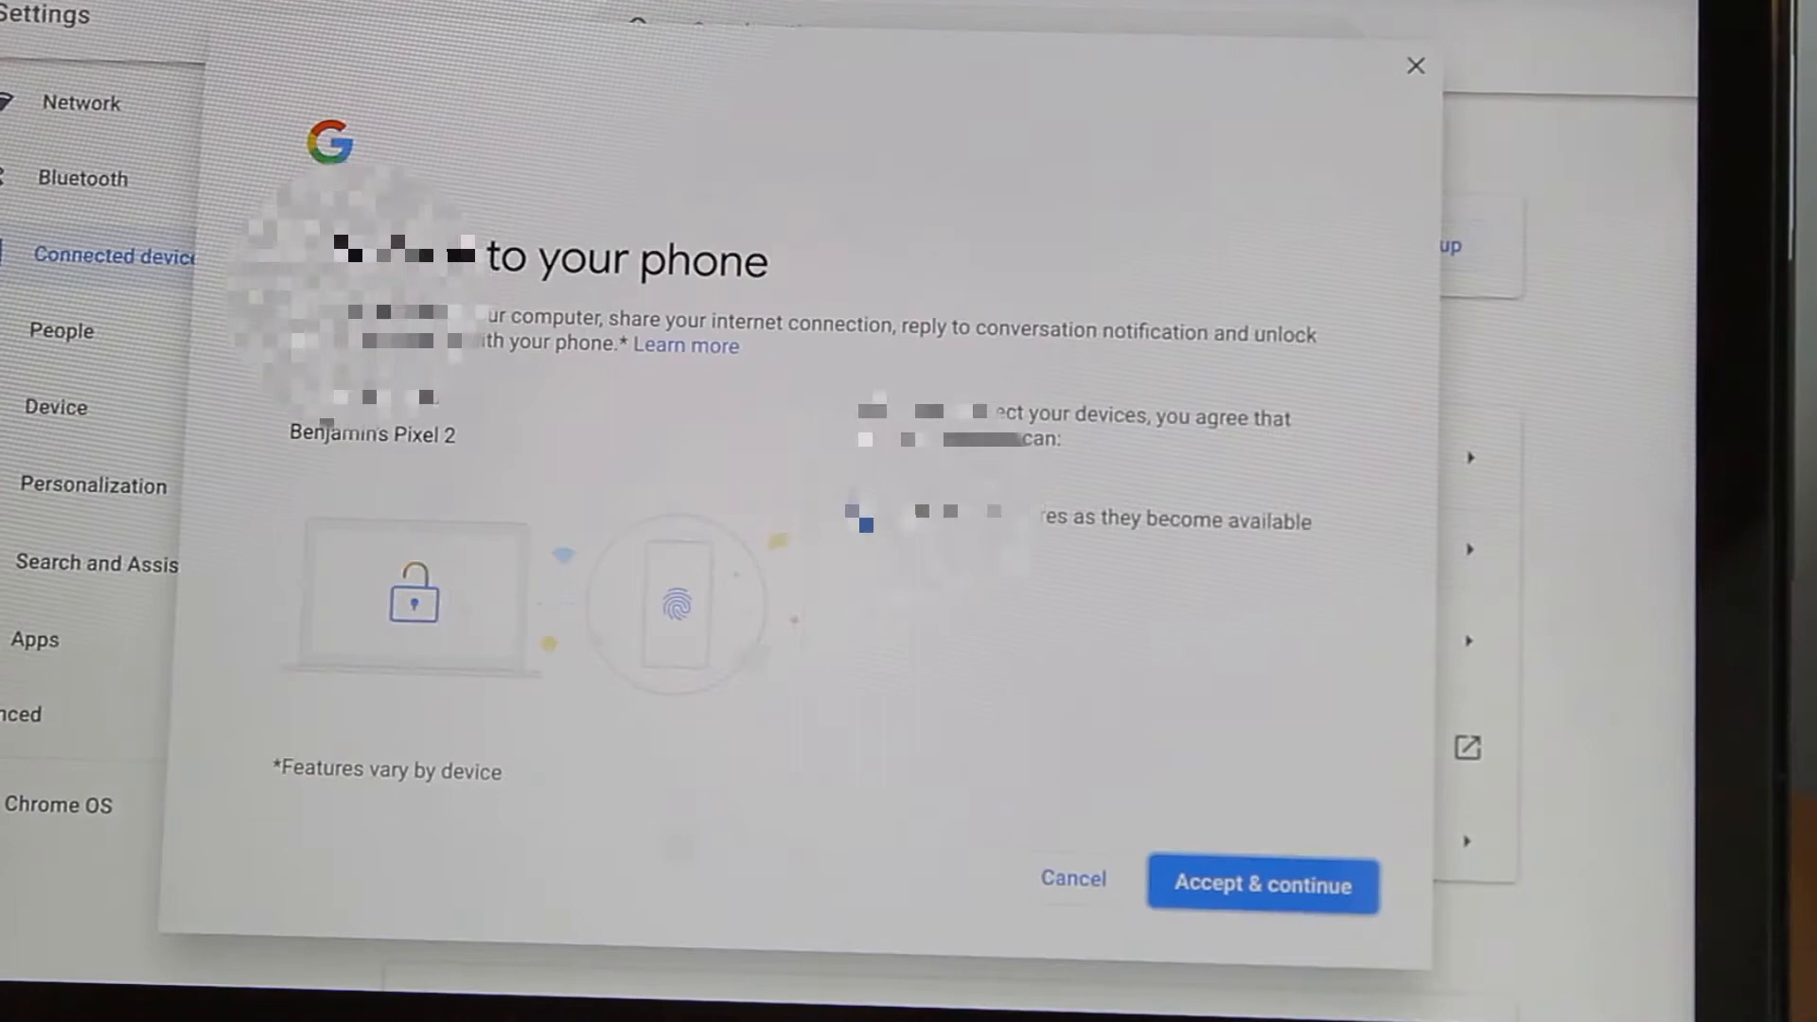
click(1261, 883)
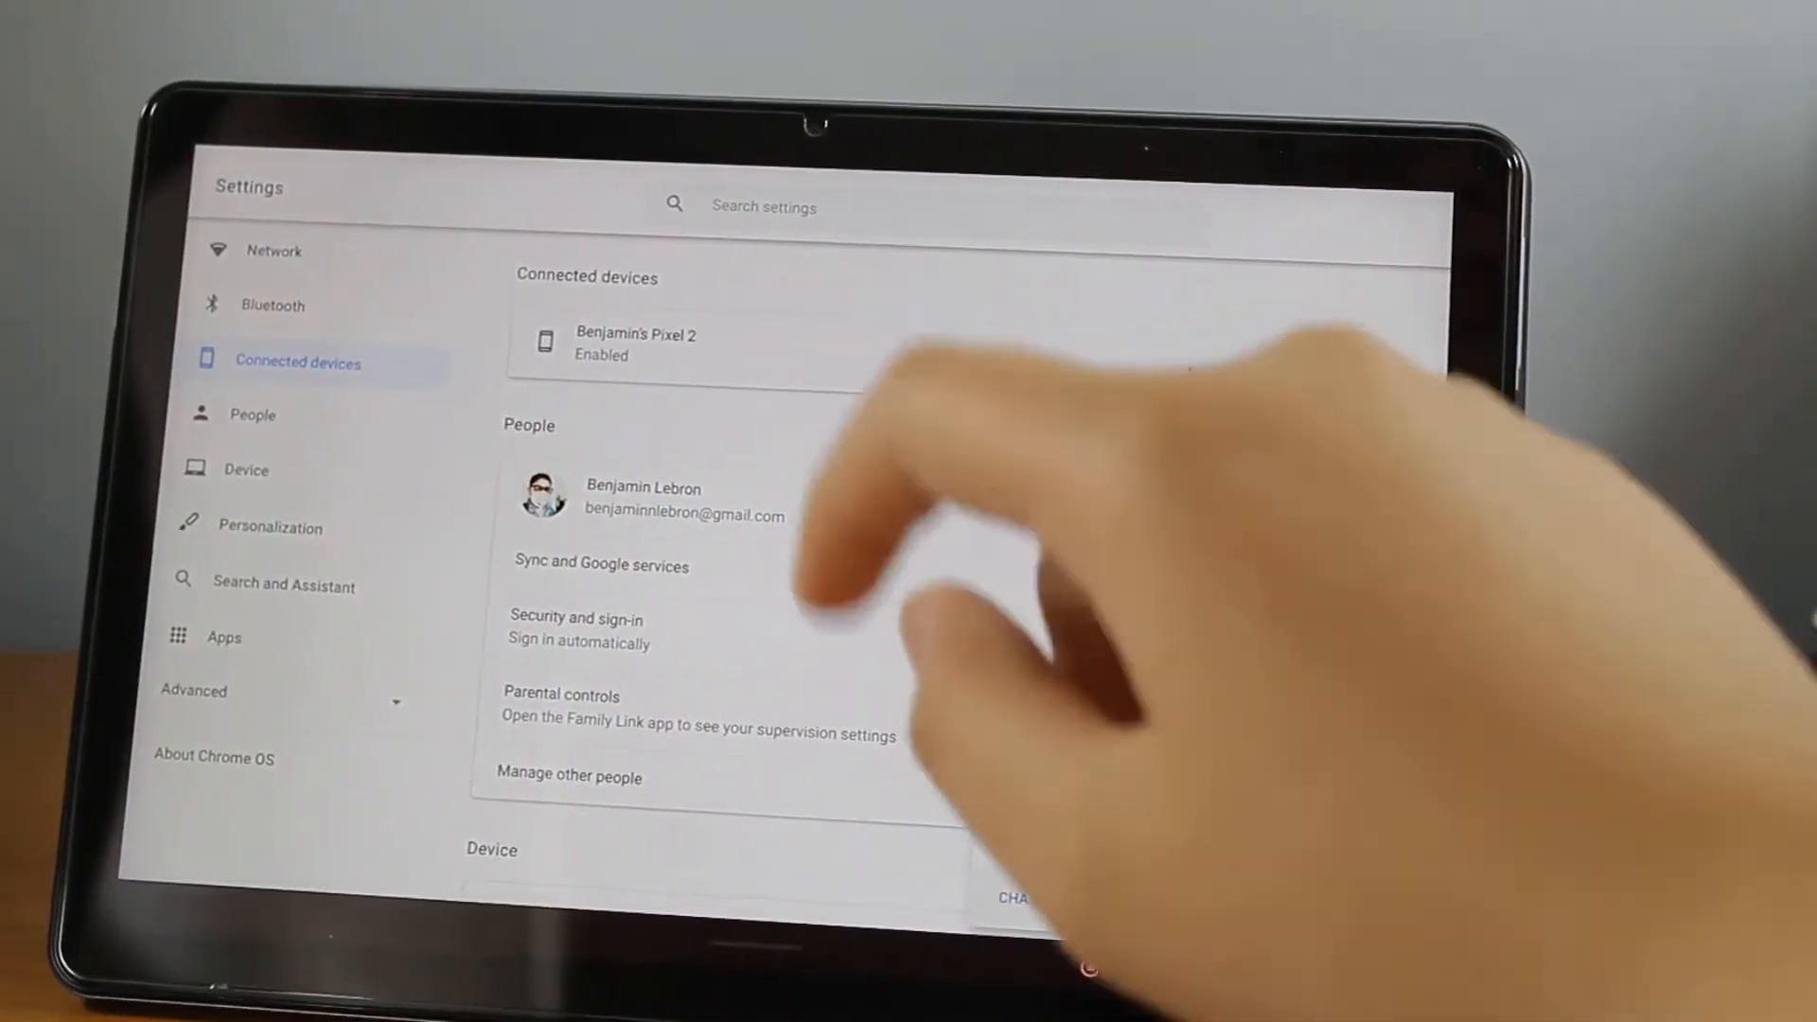
click(636, 344)
text(sma)
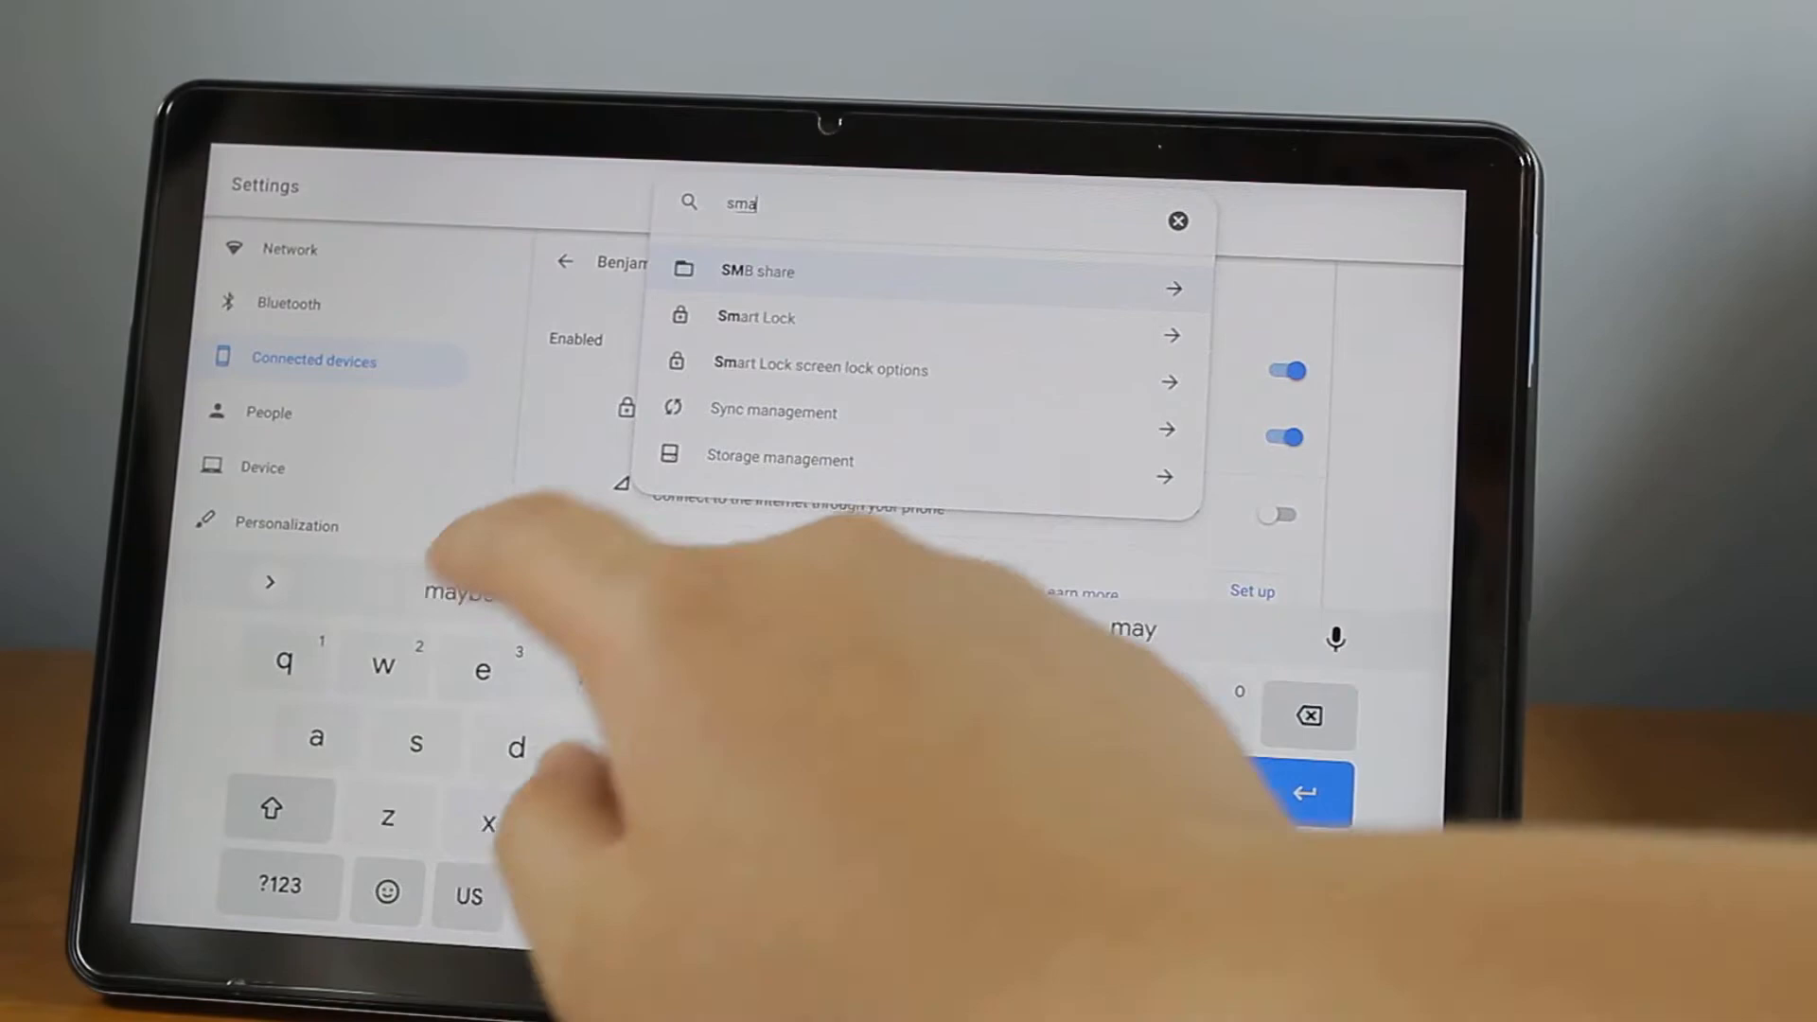
Open the Smart Lock settings from the search results
click(757, 316)
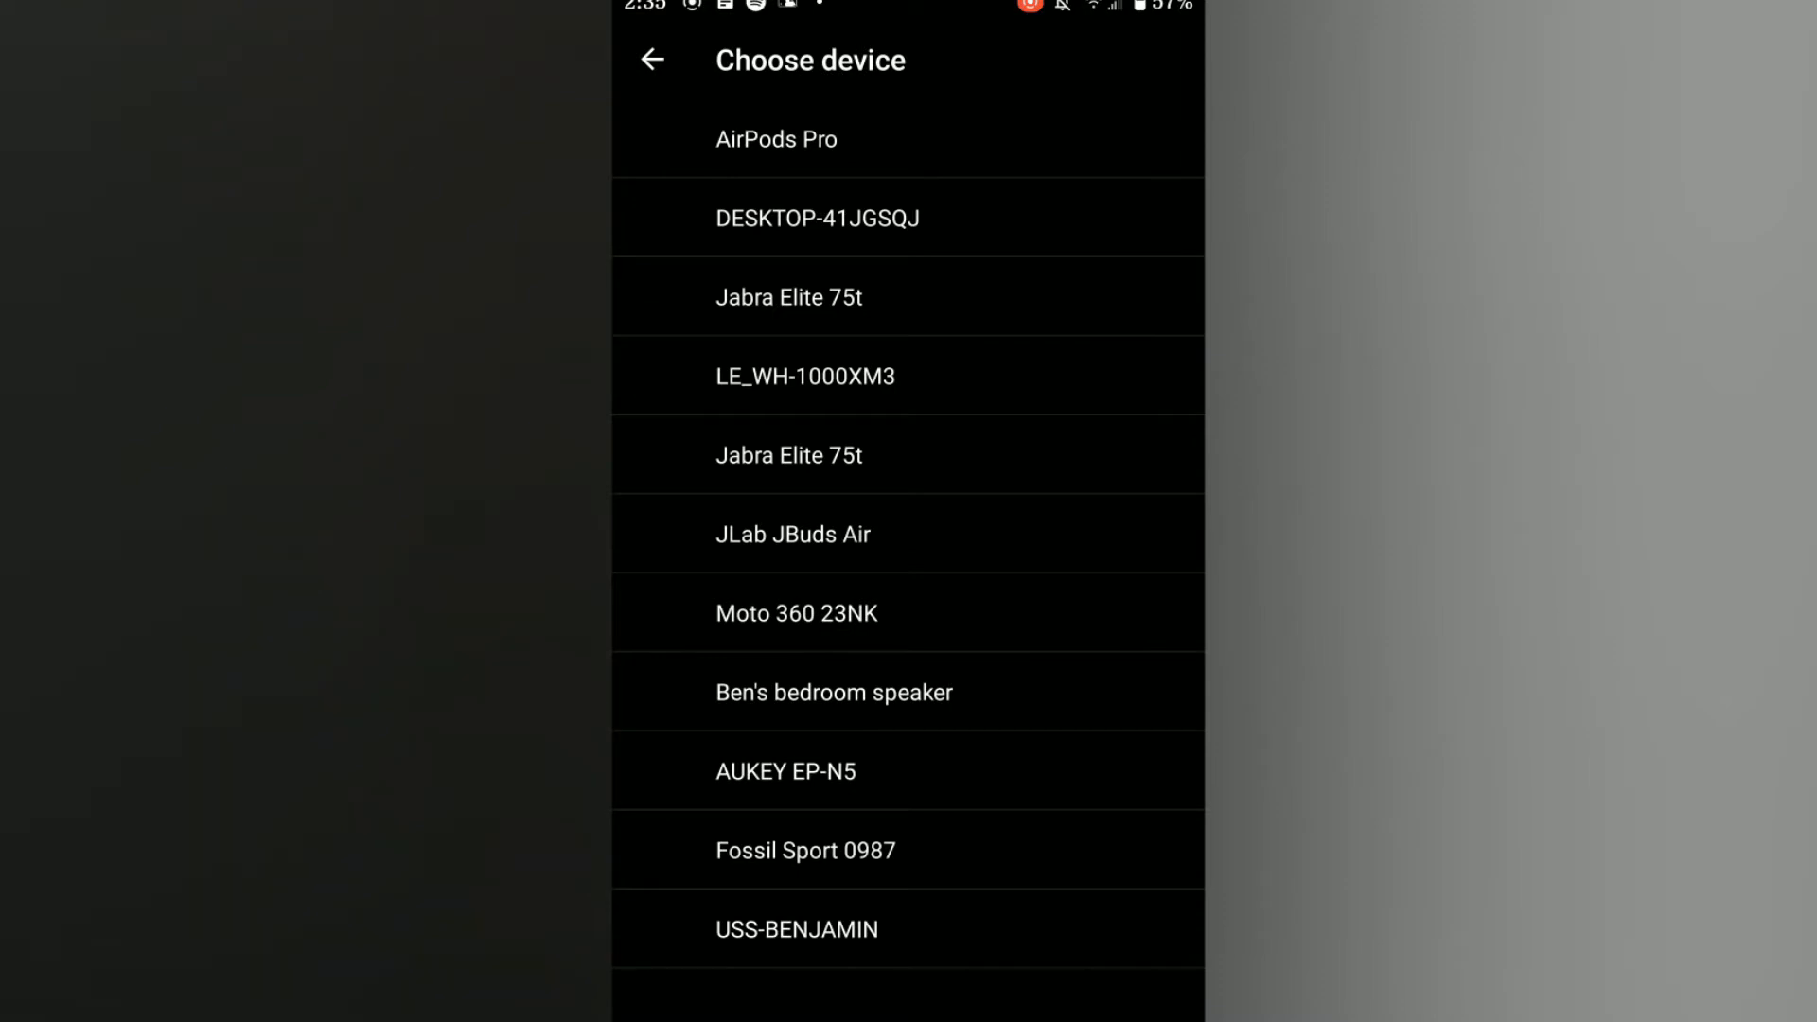
Decline AirPods Pro, add Fossil Sport 0987 as a trusted device, and open Trusted places
click(775, 139)
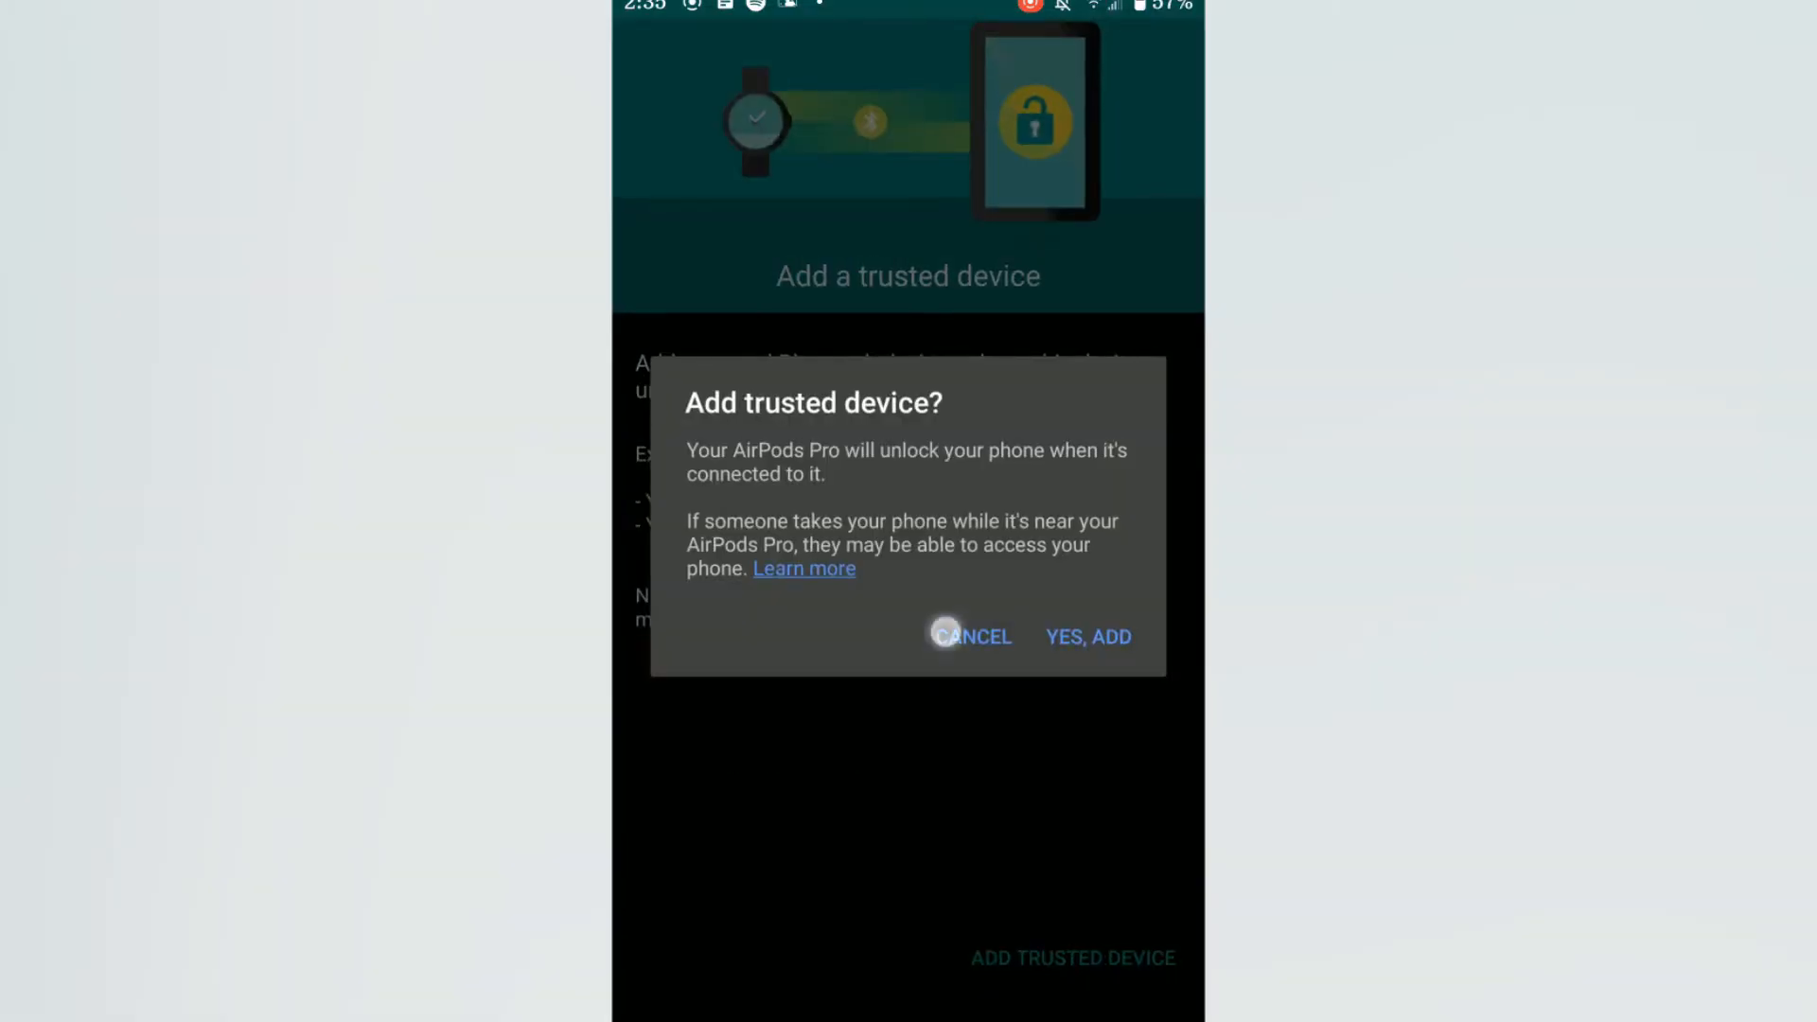
click(971, 636)
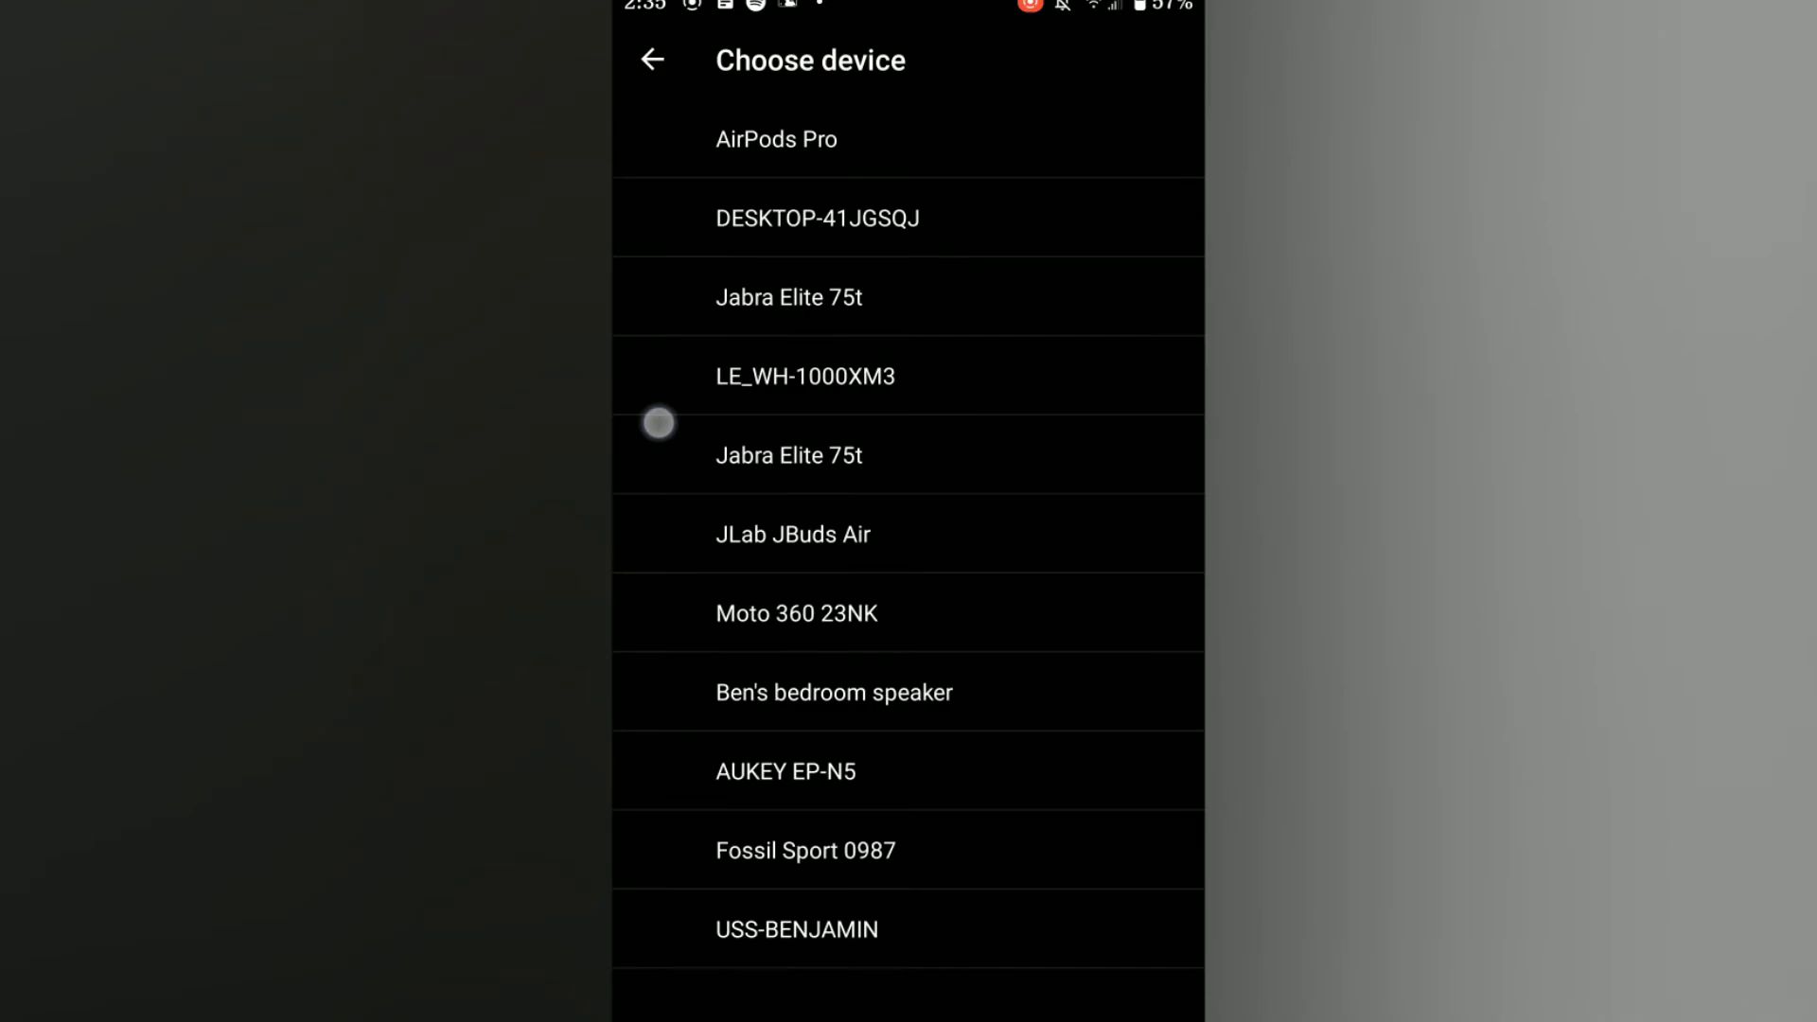
click(805, 850)
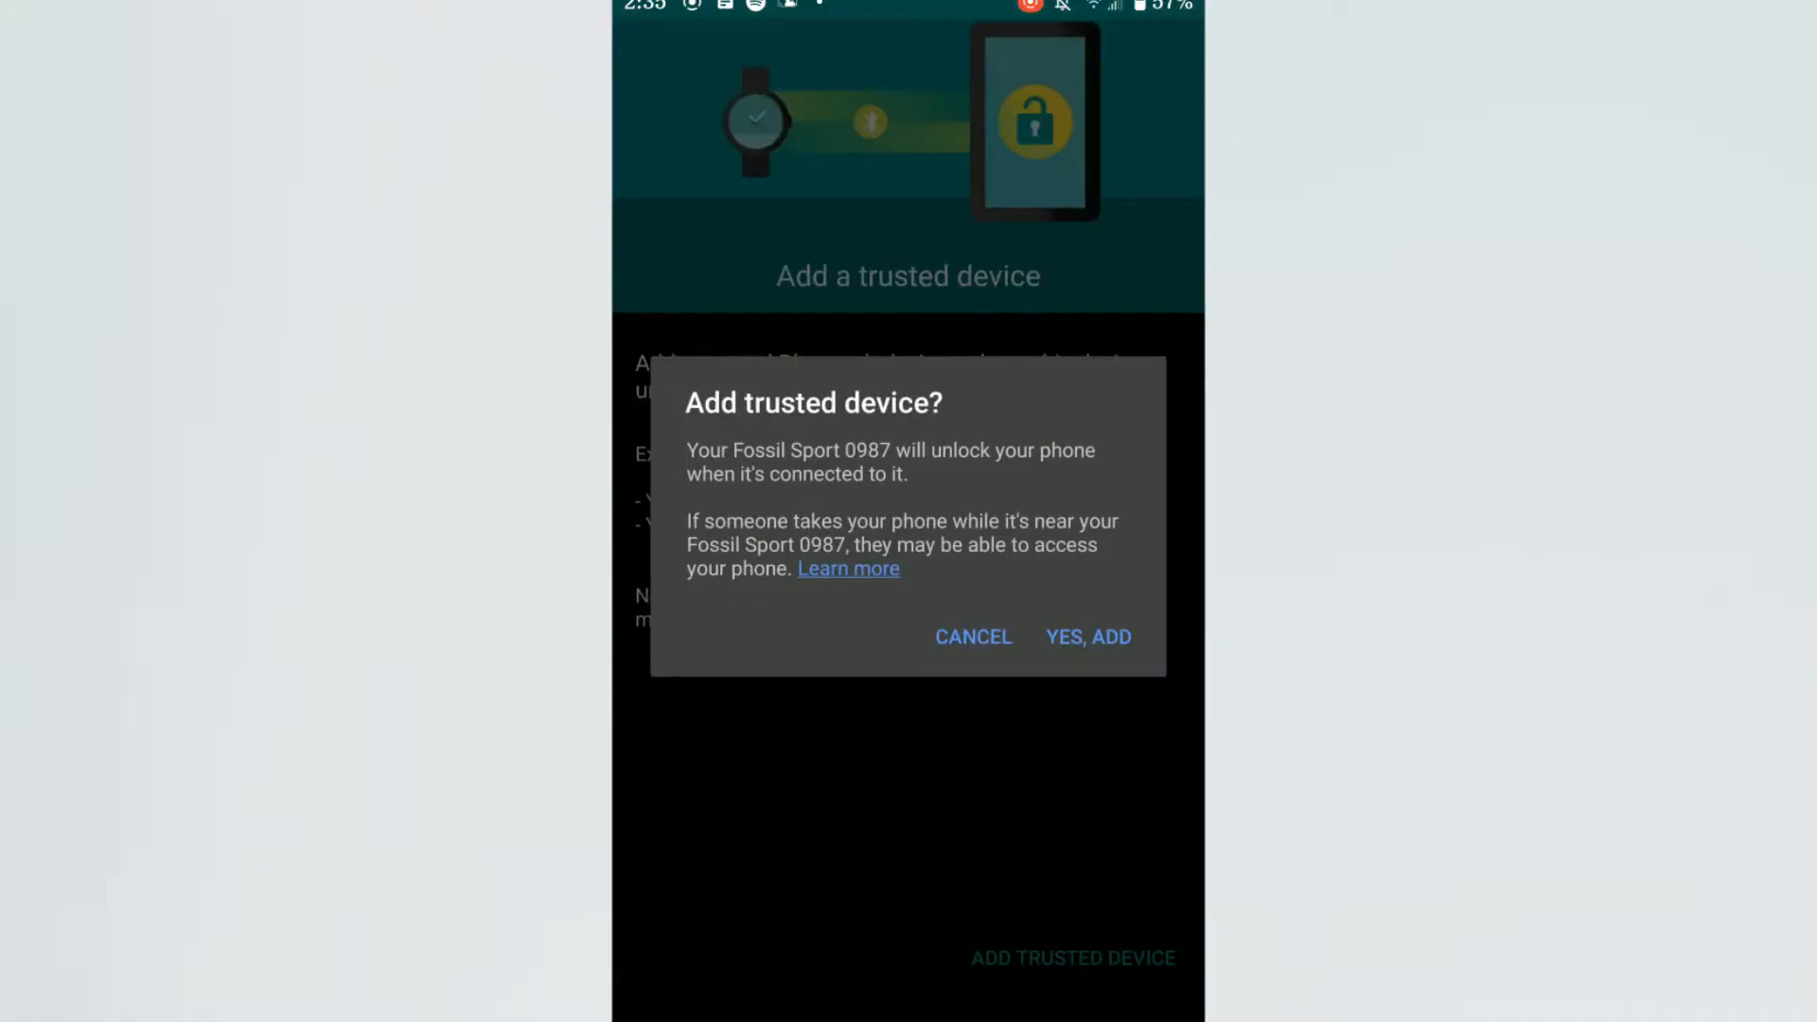
click(1085, 636)
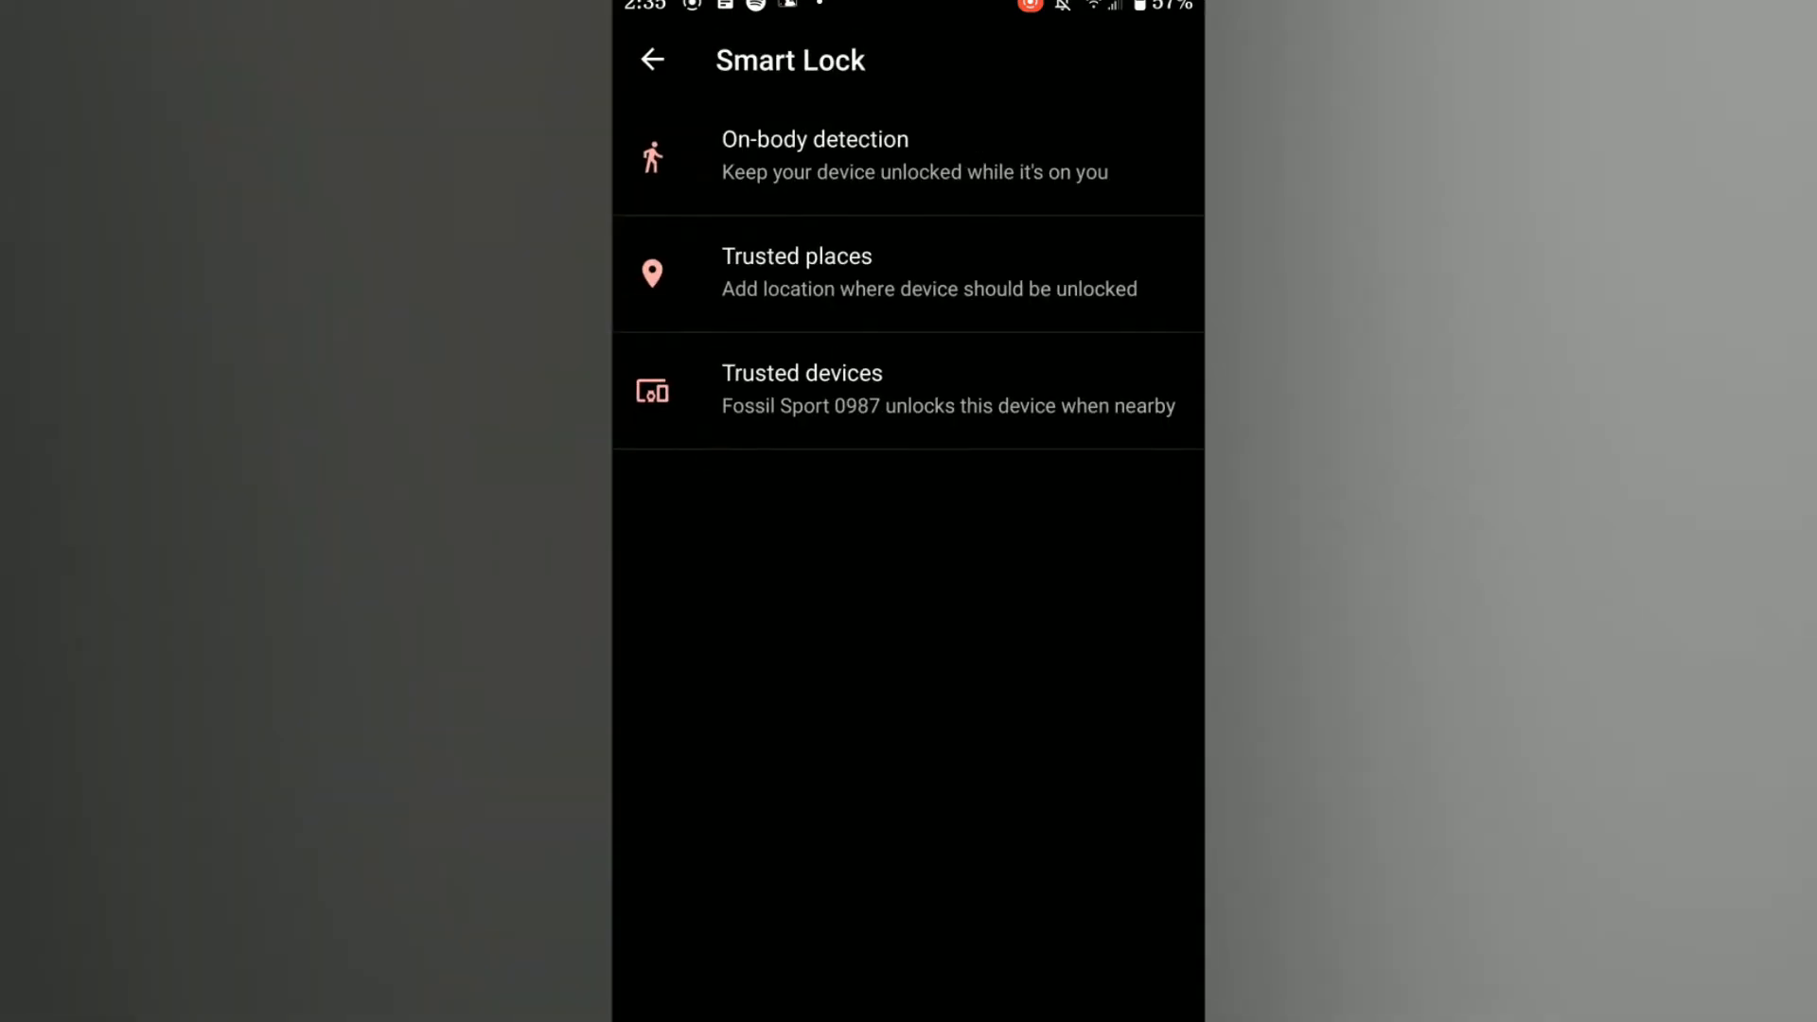
click(907, 272)
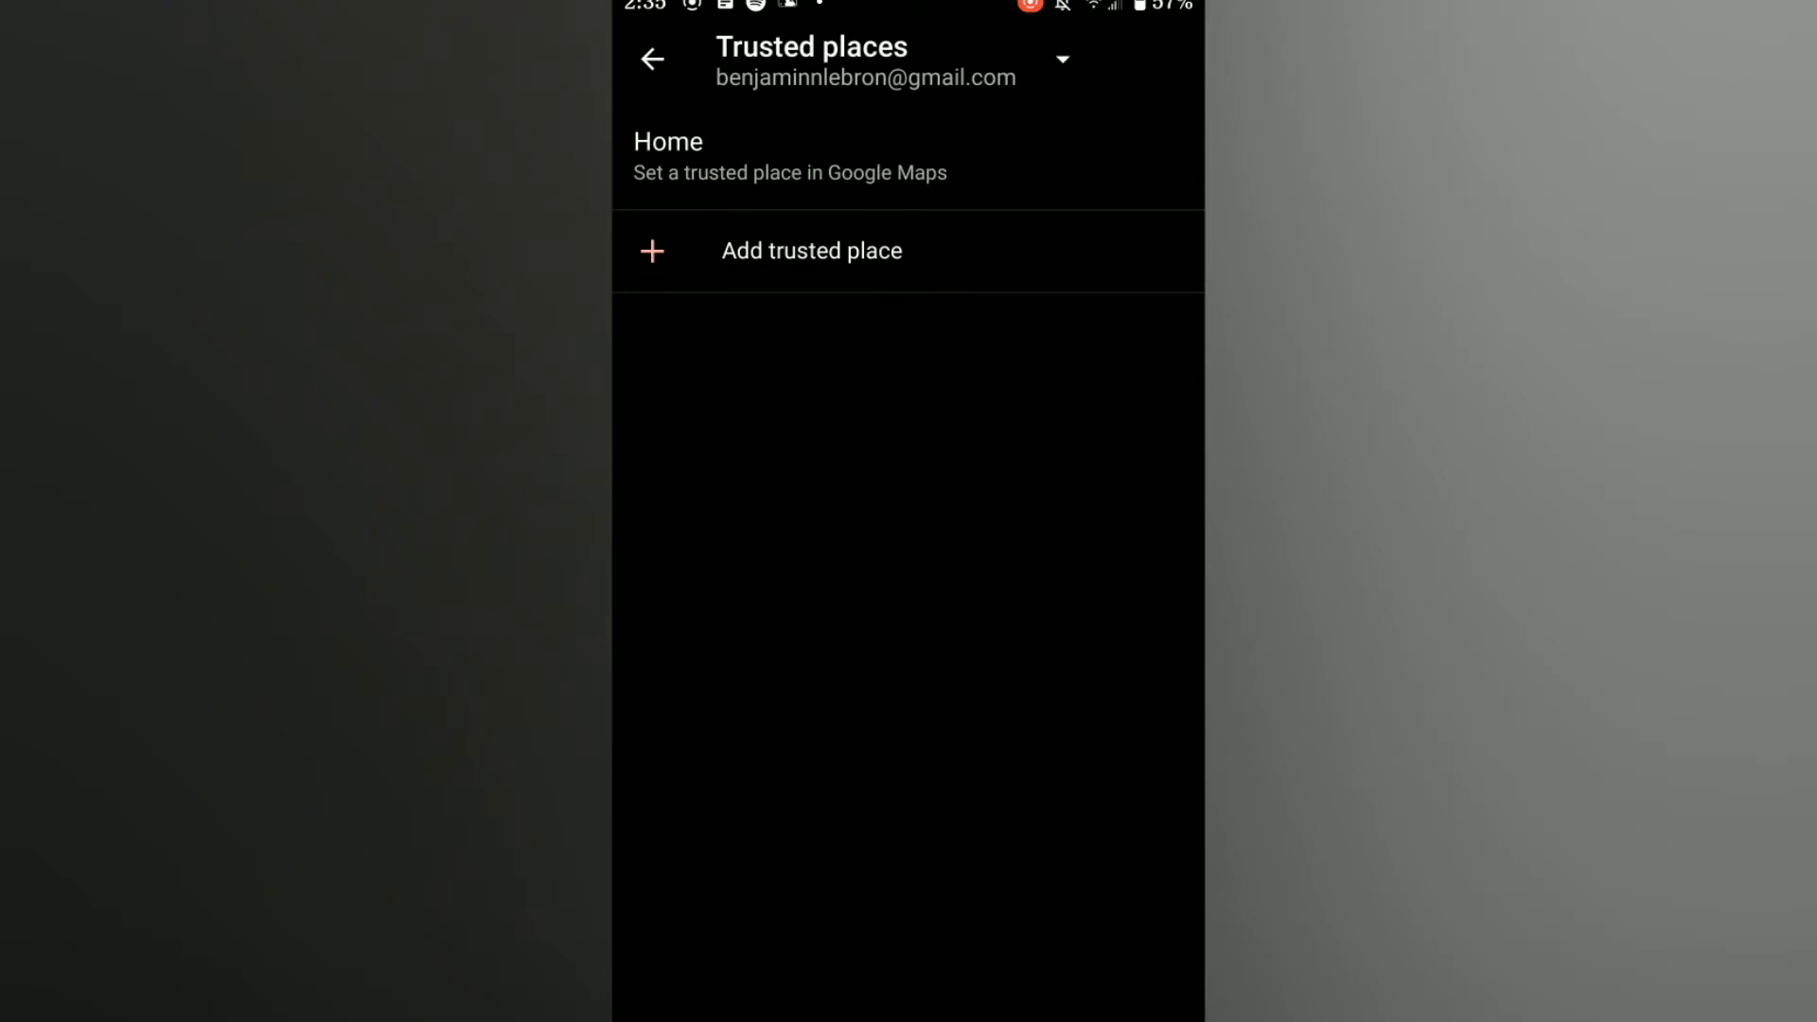